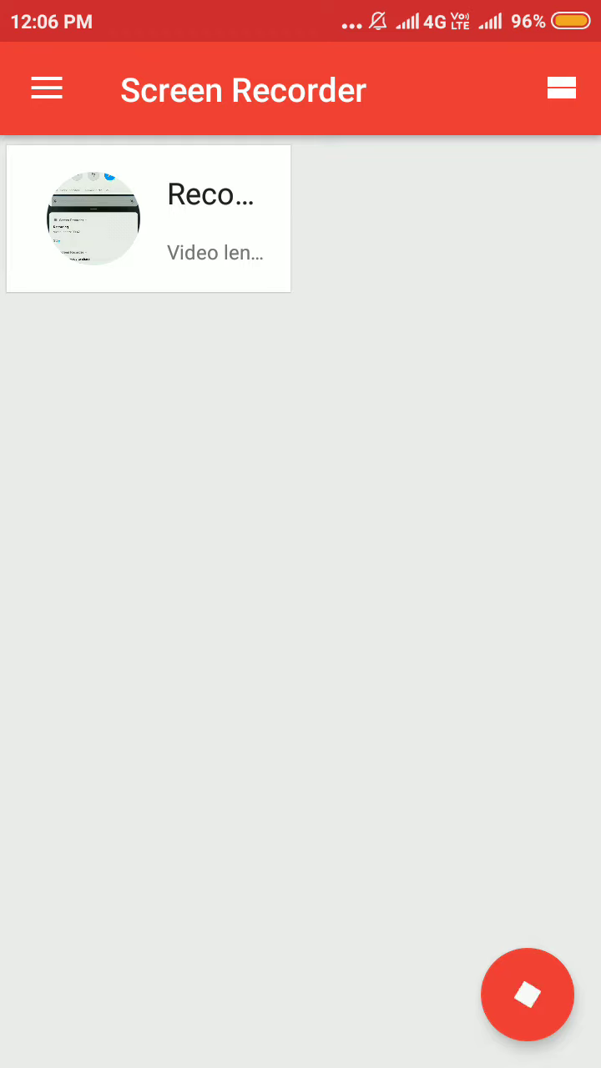
Leave the current screen and return to the home screen to reach Settings.
{"action": "left_click", "coordinate": [528, 995]}
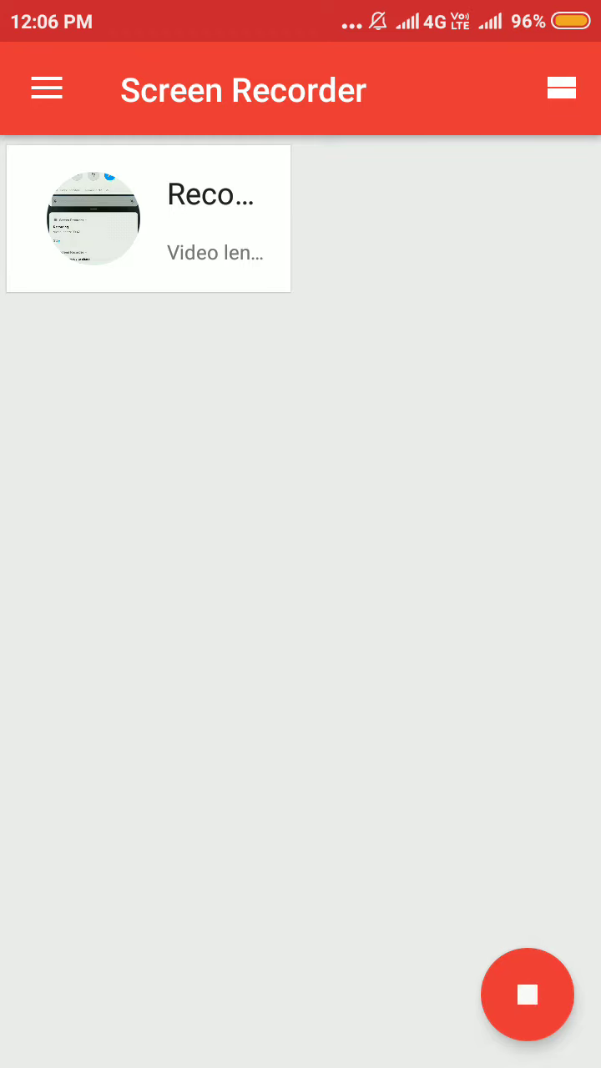
{"action": "left_click", "coordinate": [527, 994]}
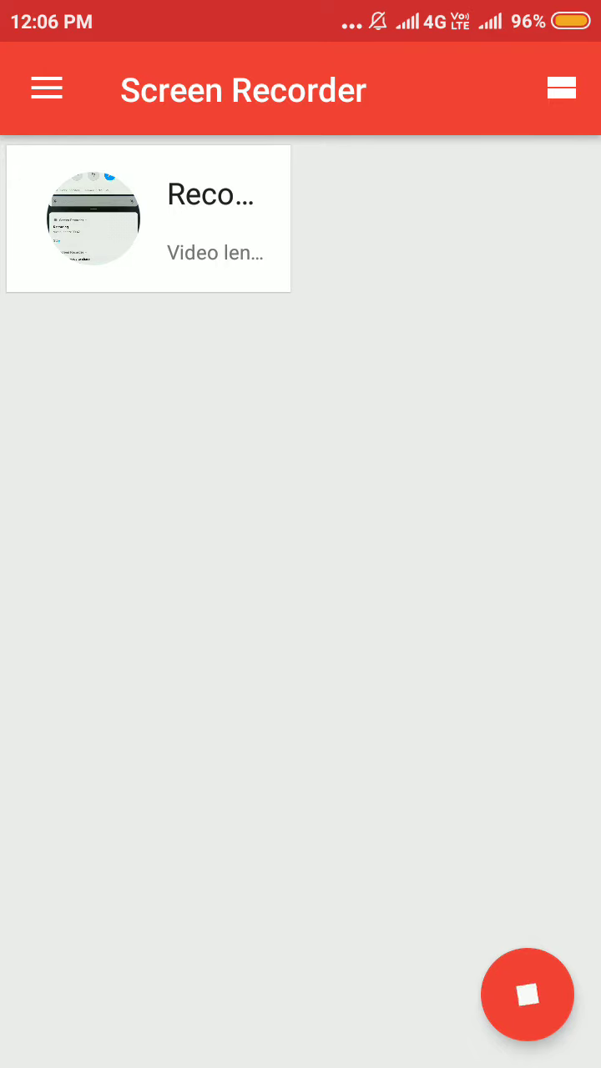
{"action": "left_click", "coordinate": [528, 994]}
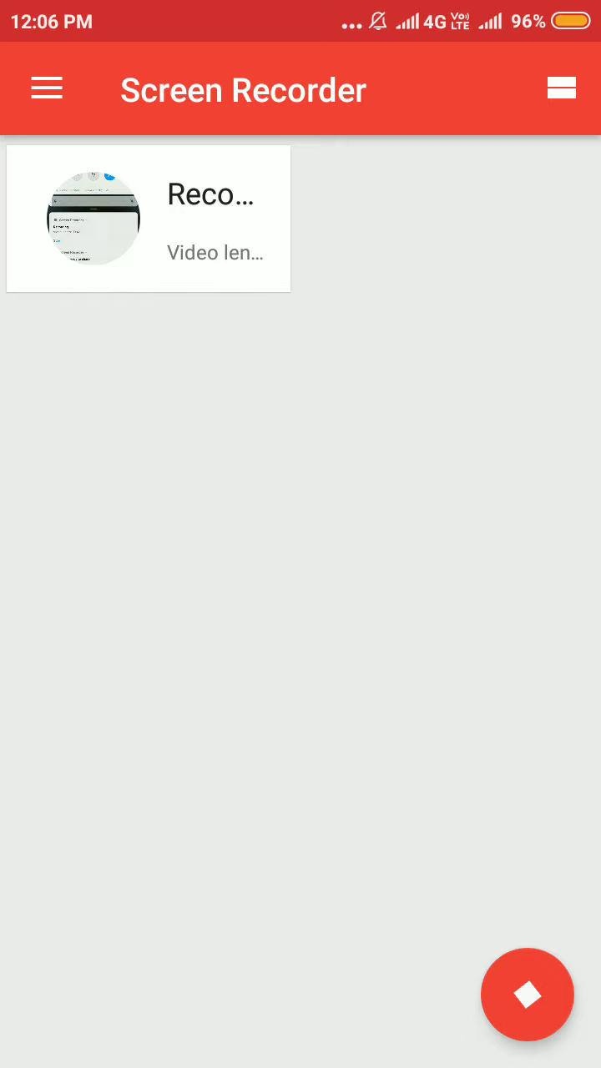
{"action": "left_click", "coordinate": [527, 994]}
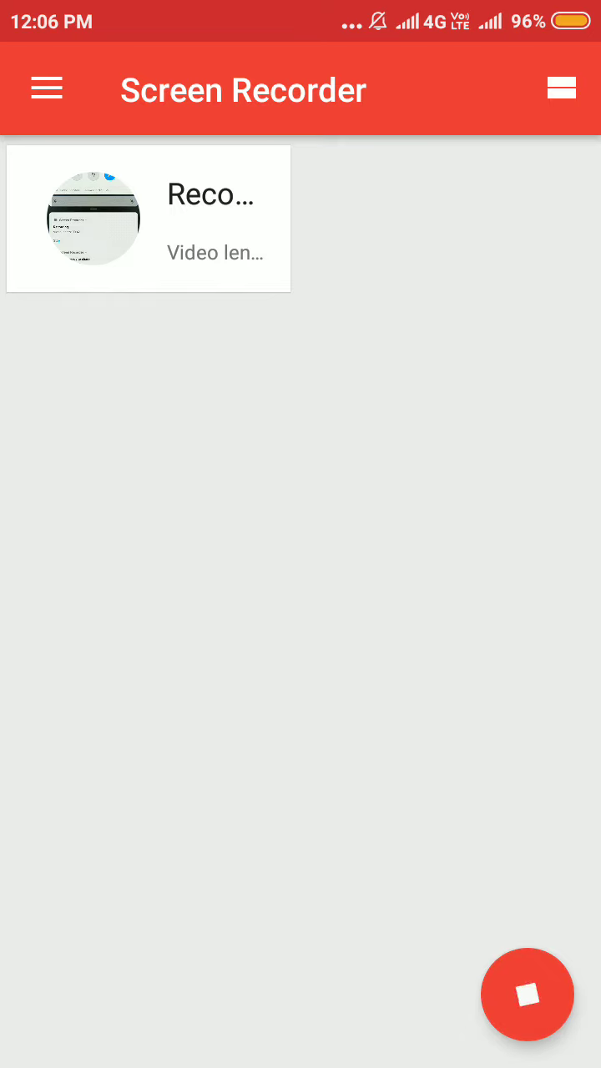
{"action": "left_click", "coordinate": [528, 995]}
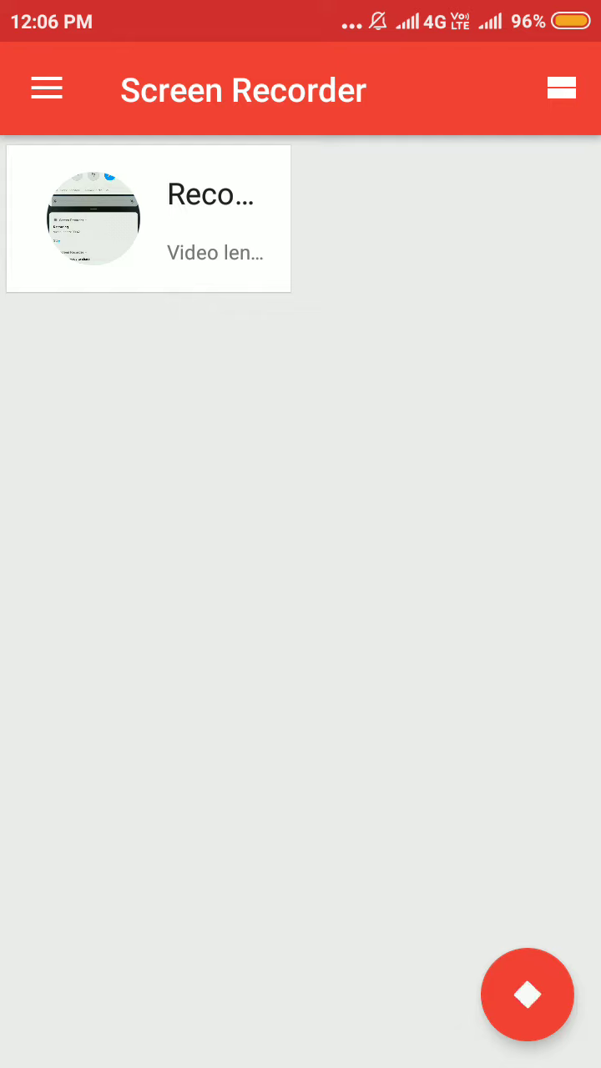
{"action": "left_click", "coordinate": [527, 995]}
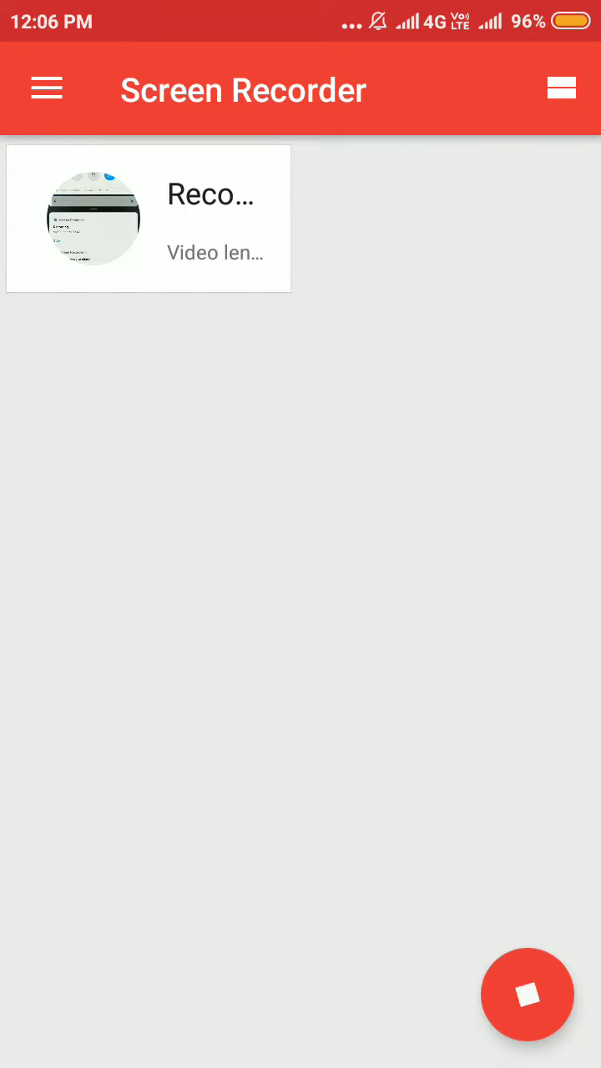
{"action": "key", "text": "HOME"}
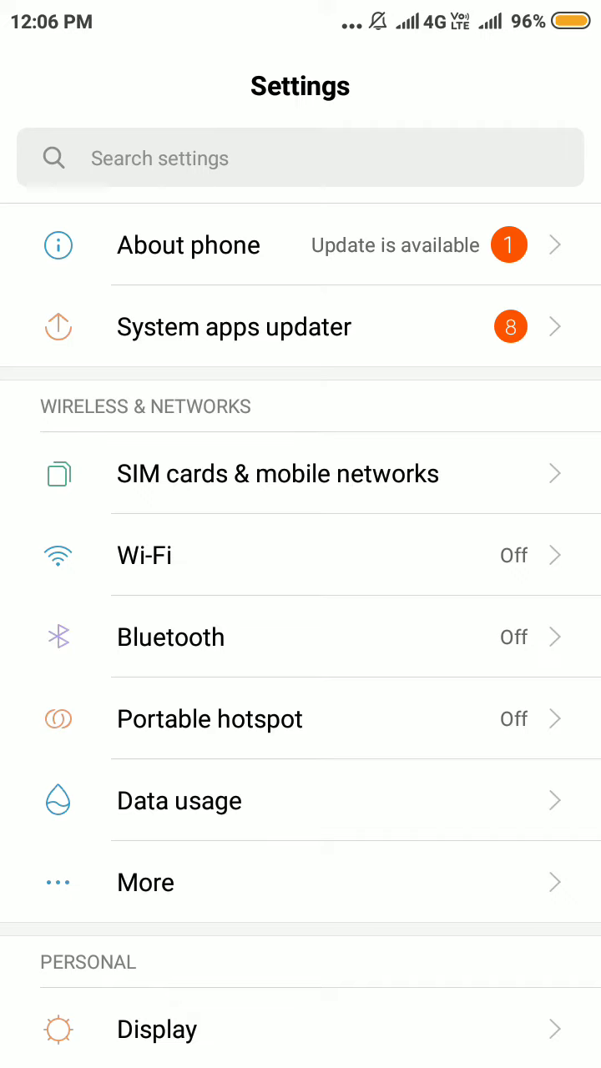
Scroll the main Settings list down to the System & Device section with Storage.
{"action": "scroll", "scroll_direction": "down", "scroll_amount": 3}
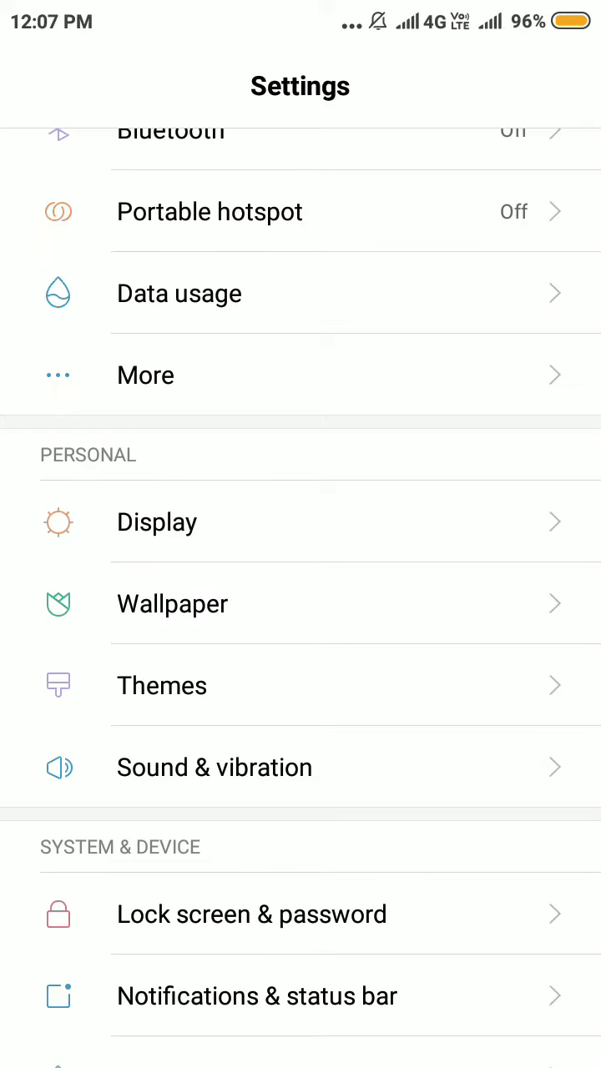
{"action": "scroll", "scroll_direction": "down", "scroll_amount": 3}
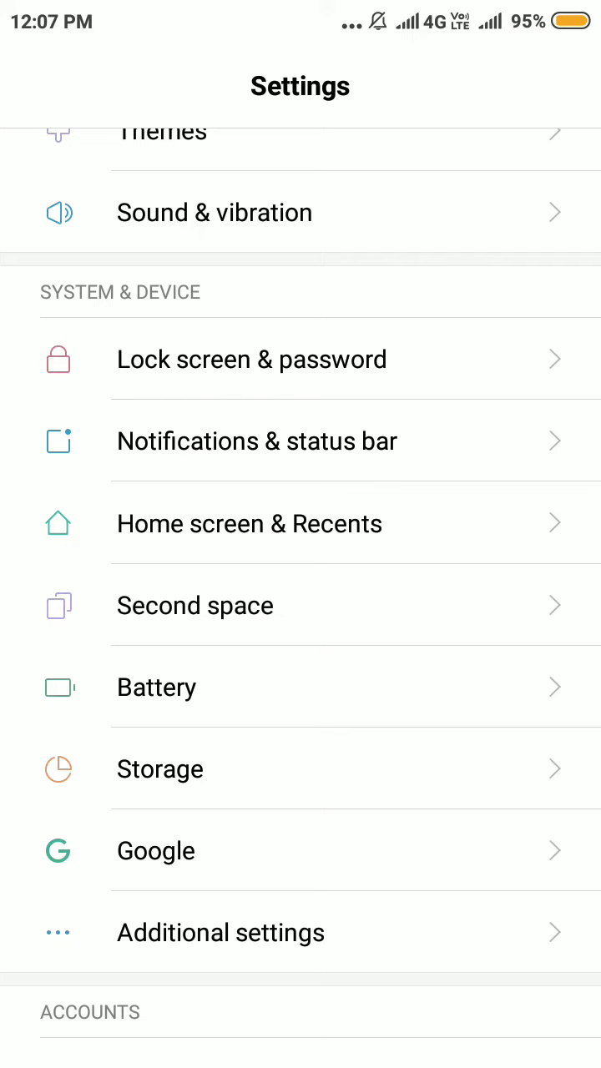
Enter Storage and tap Cached data to raise the 'Clear cached data?' prompt.
{"action": "left_click", "coordinate": [160, 770]}
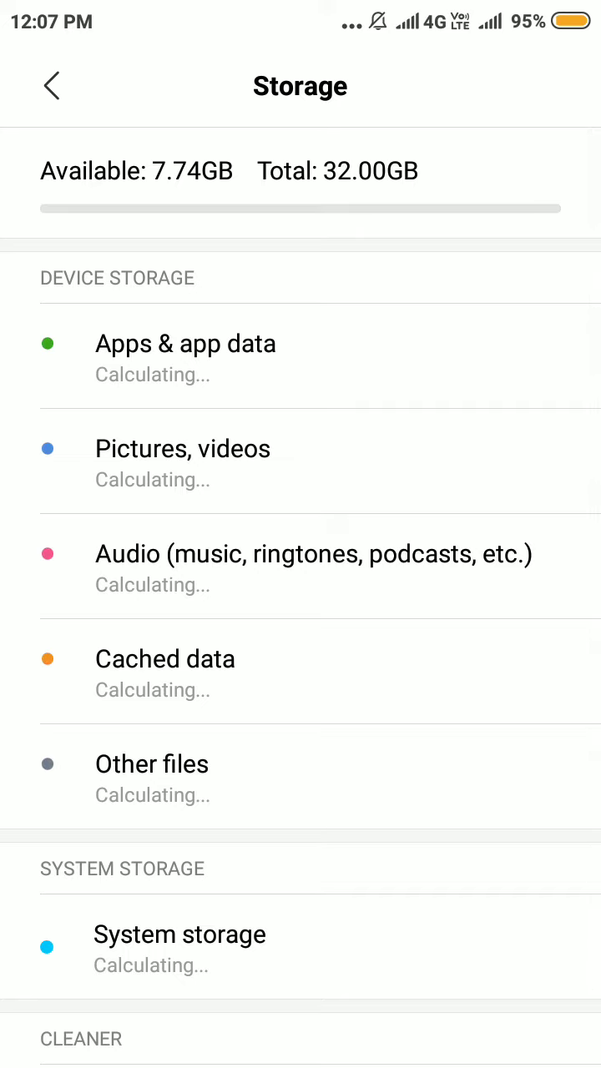
{"action": "left_click", "coordinate": [165, 658]}
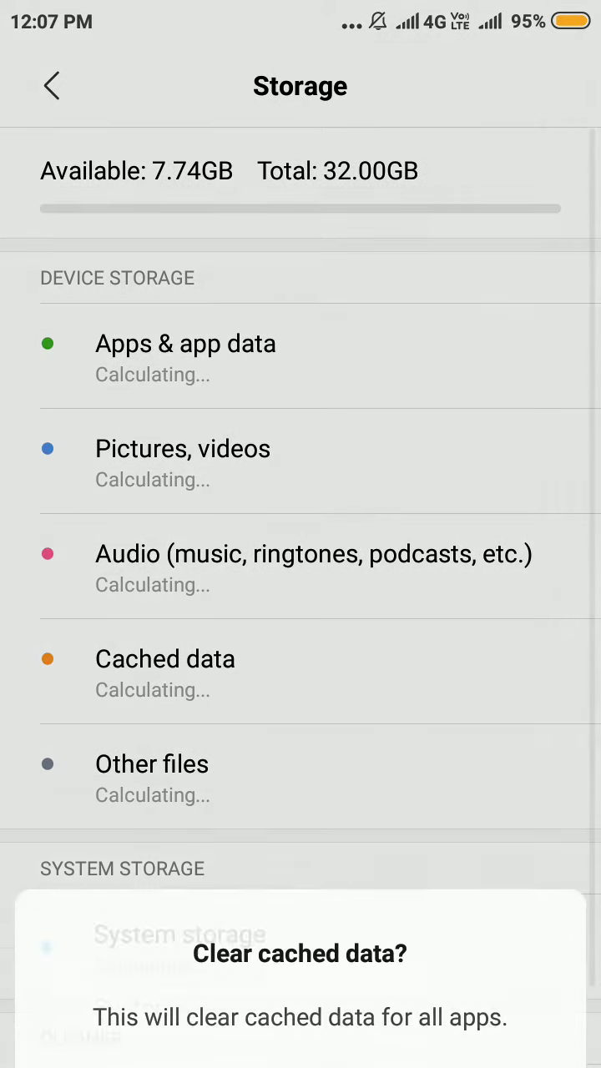